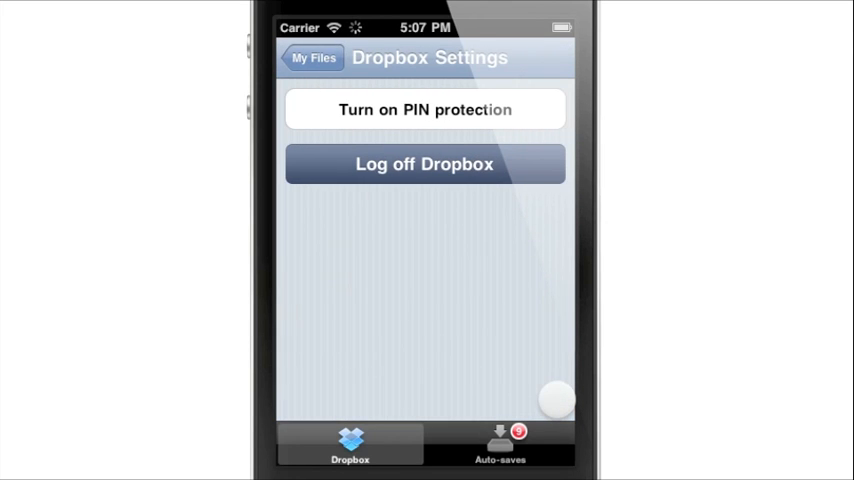
Enable Dropbox PIN protection with a confirmed four-digit PIN and return to My Files
click(423, 109)
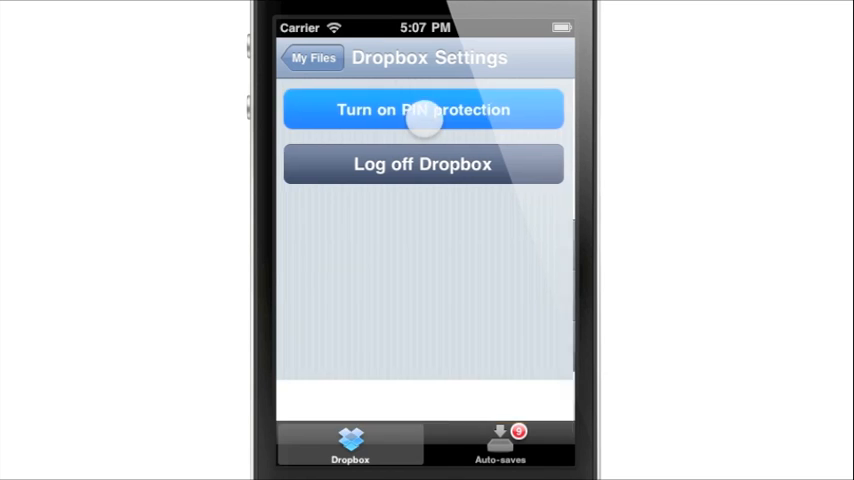
click(422, 109)
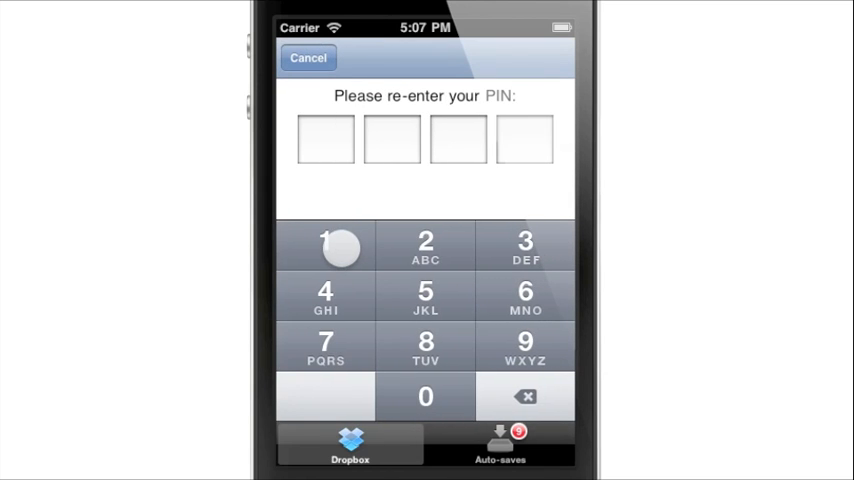
click(325, 245)
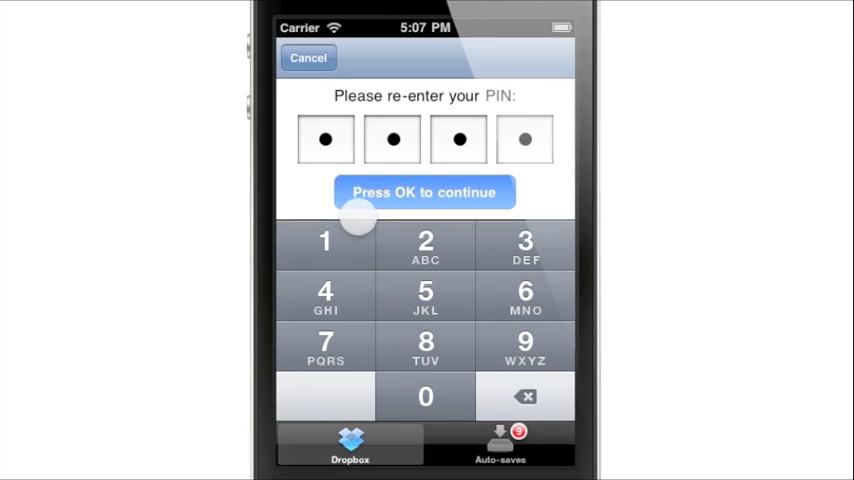
click(423, 192)
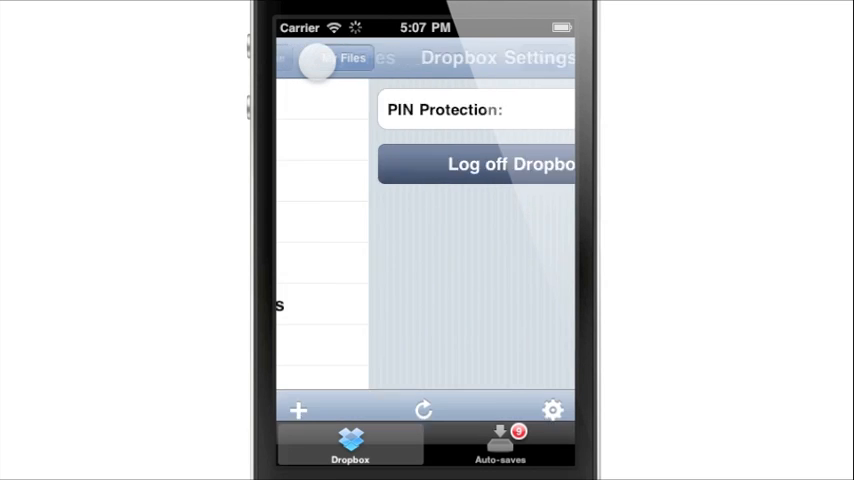
click(352, 57)
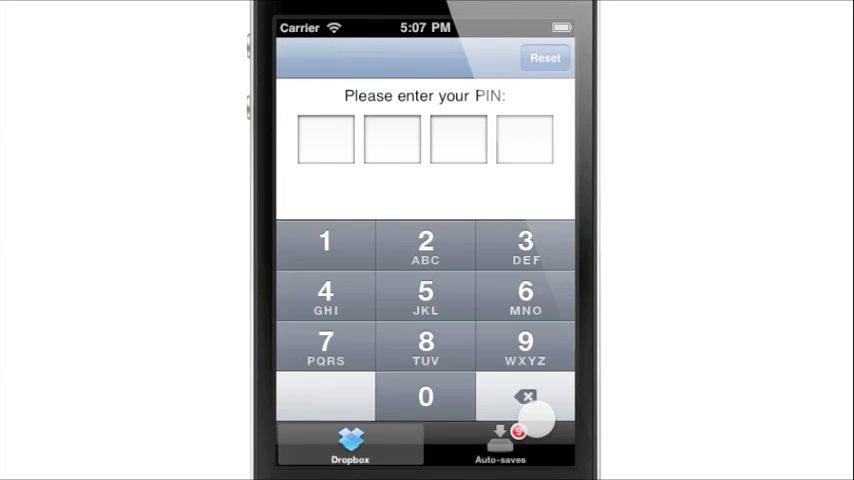
Enter a wrong four-digit PIN, leaving 9 attempts before reset, and dismiss the error
click(325, 245)
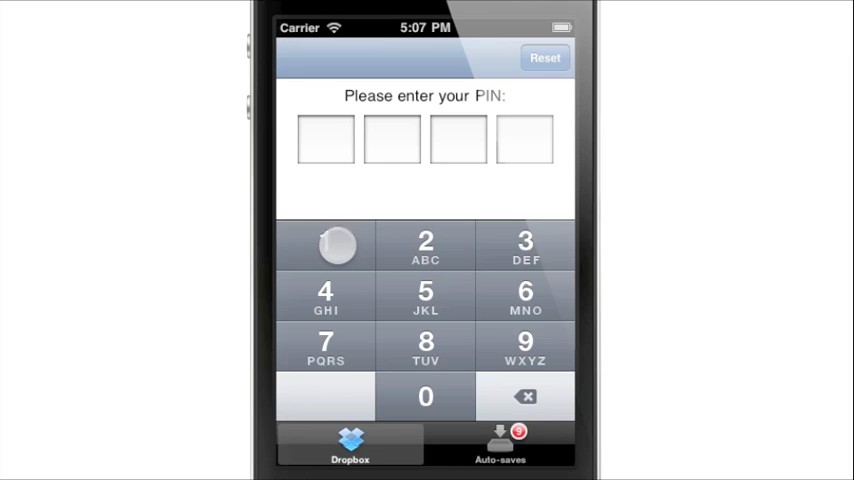
click(425, 245)
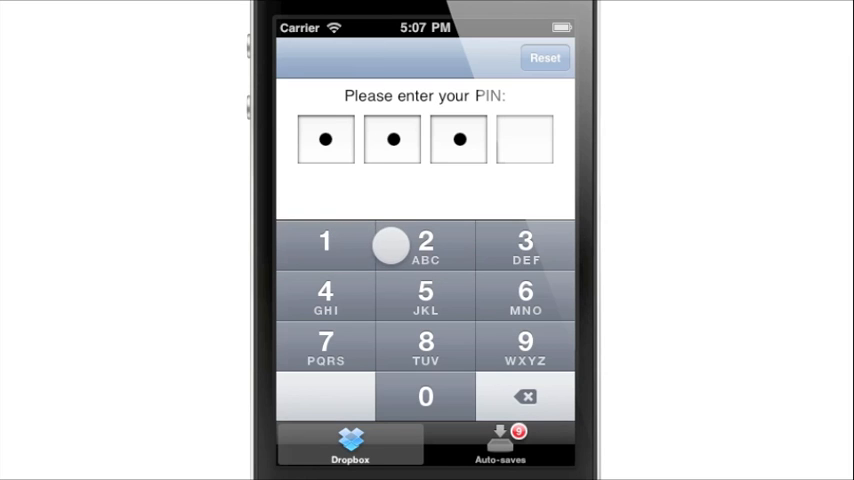
click(424, 242)
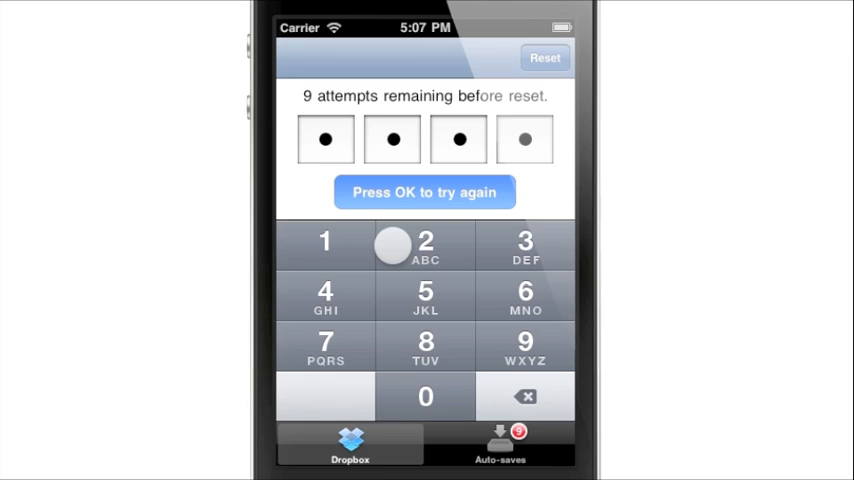
click(424, 192)
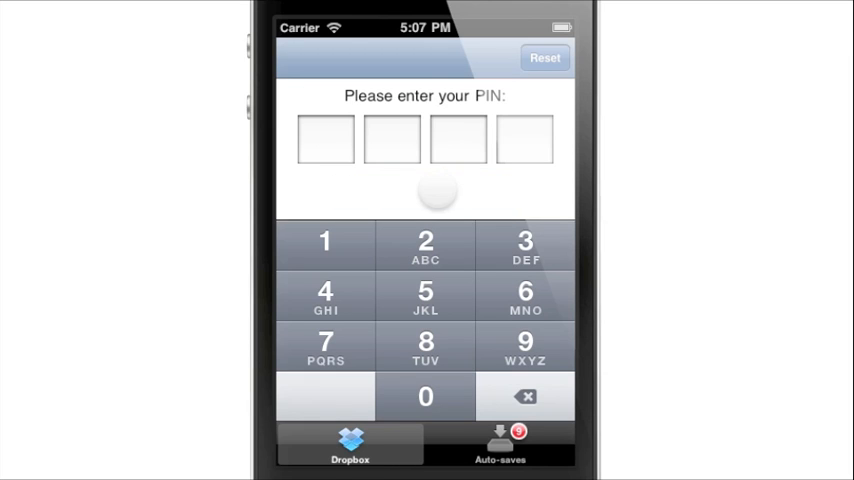
click(325, 240)
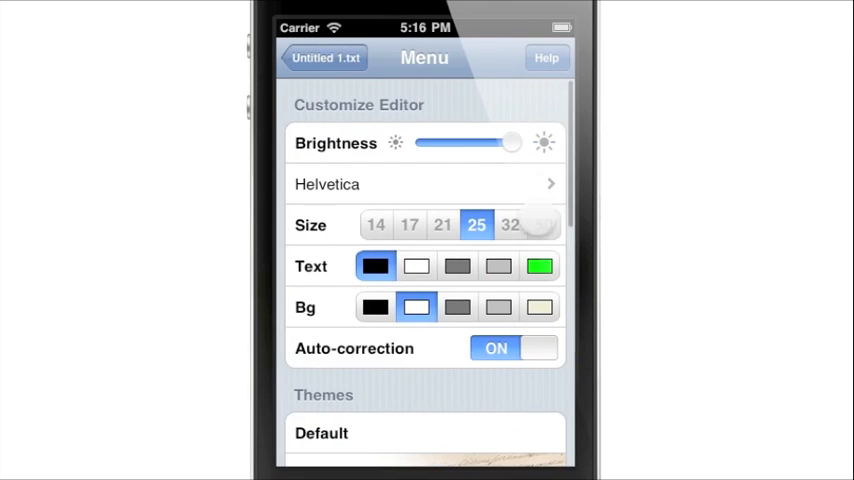
Turn on Show macro toolbar under Tools > Macros and return to Untitled 1.txt
scroll(down, 3)
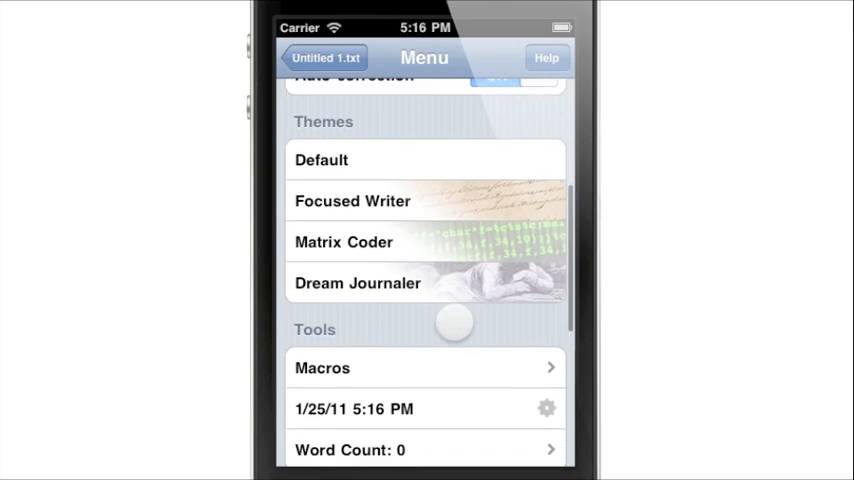
scroll(down, 3)
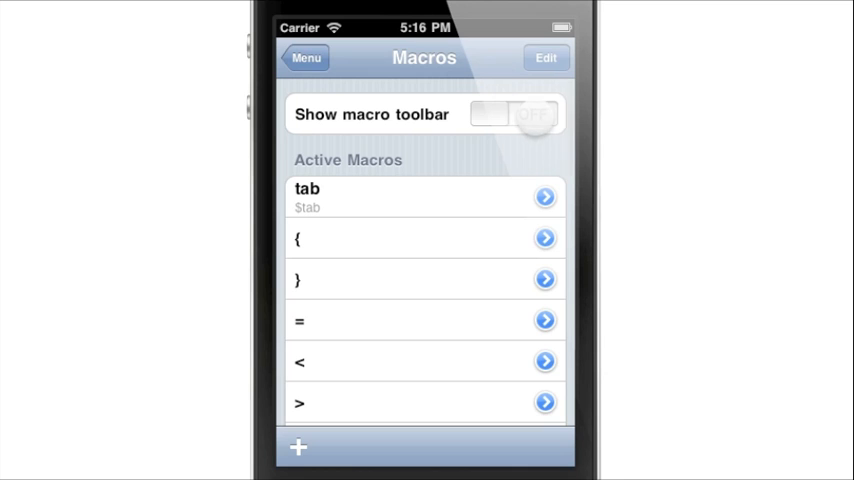
click(306, 57)
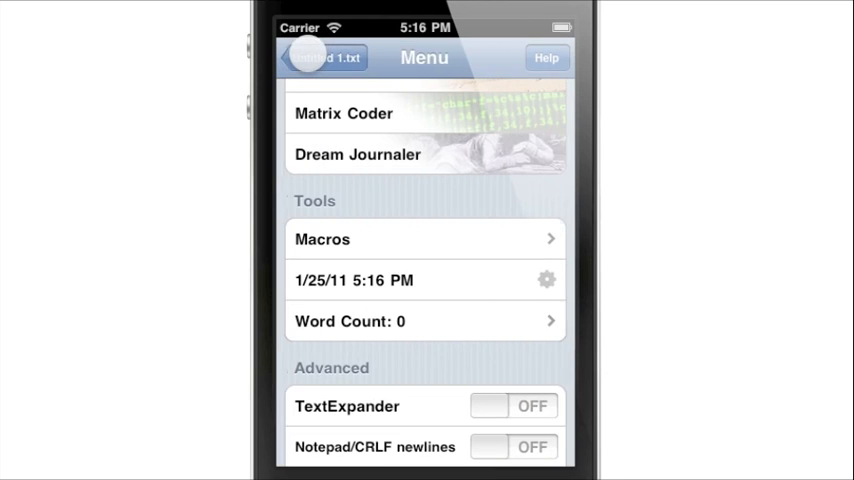
click(325, 57)
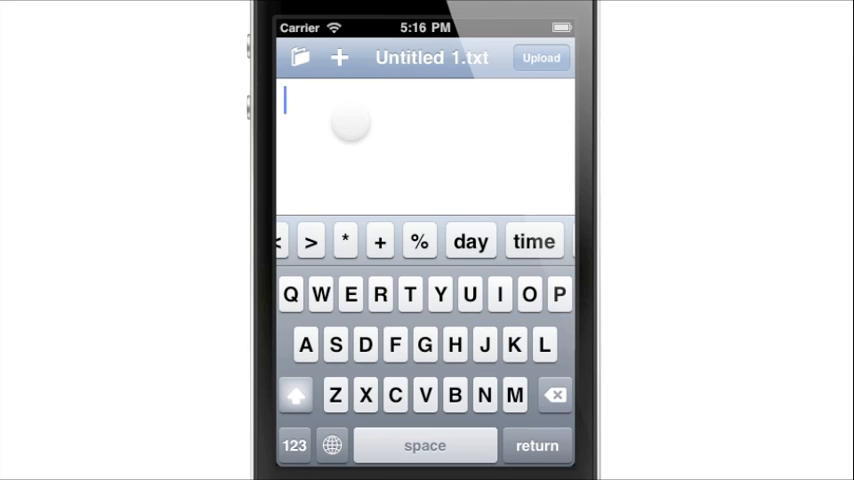
Insert the date 1/25/11 and time 5:16 PM, then type 'Sent package.'
click(380, 241)
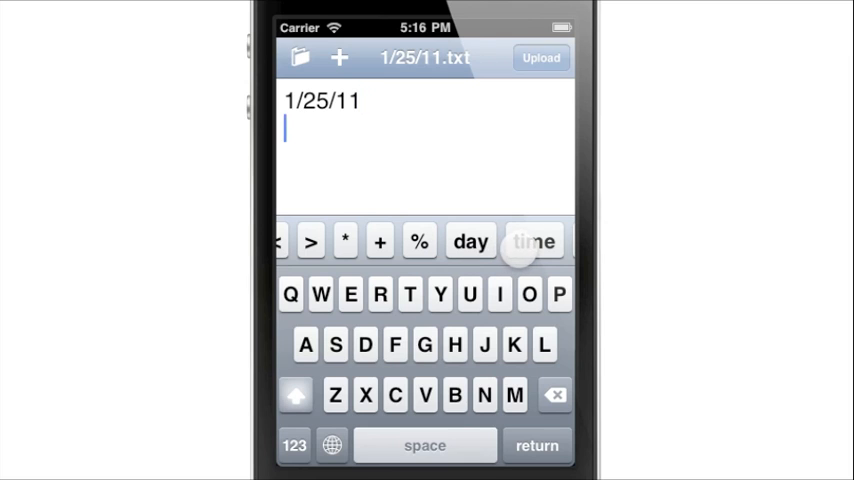
click(532, 241)
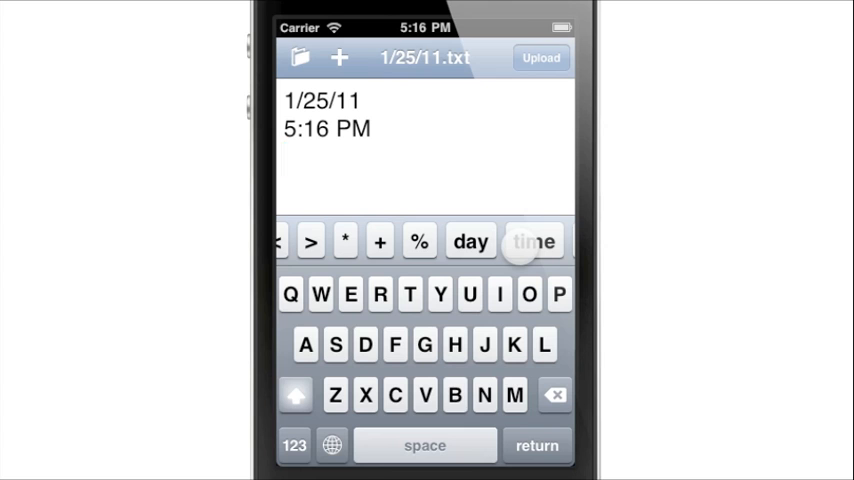
text(Sent package.)
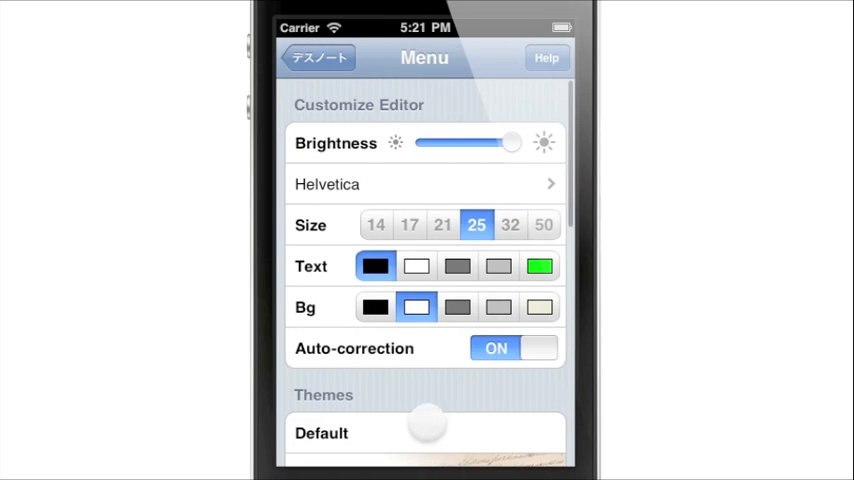
Open Automatic Encoding under Advanced and choose Japanese (Shift JIS) for the note
scroll(down, 3)
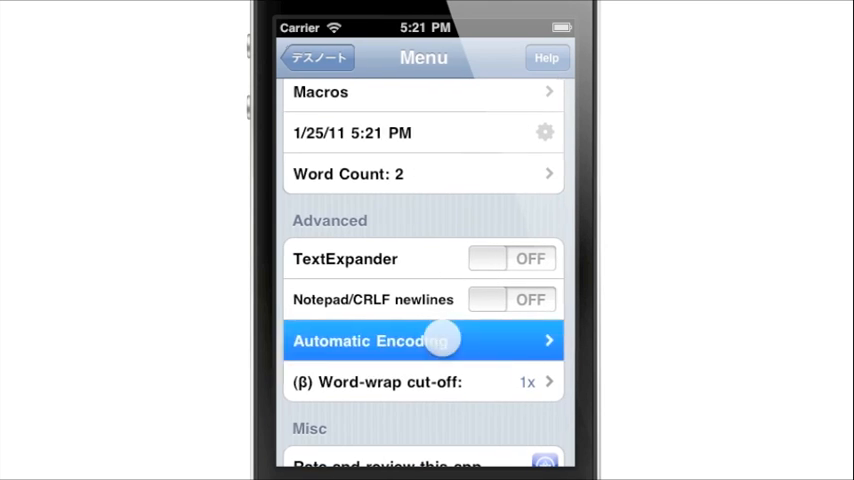
click(423, 340)
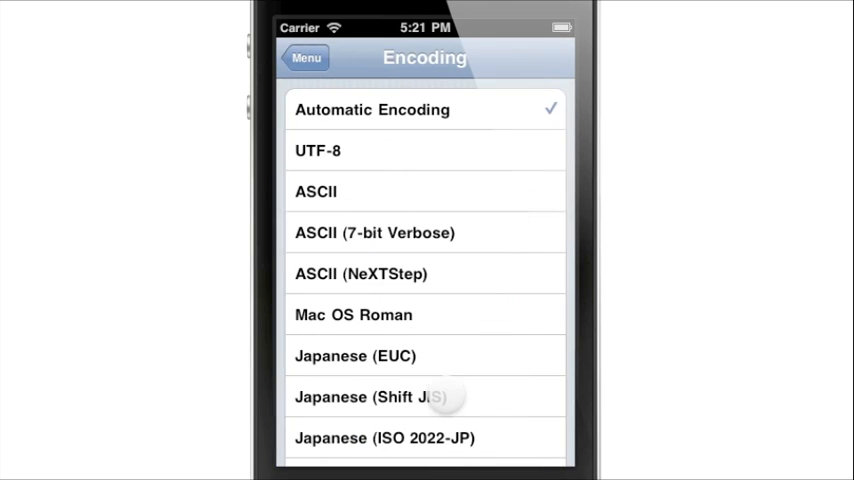
click(306, 57)
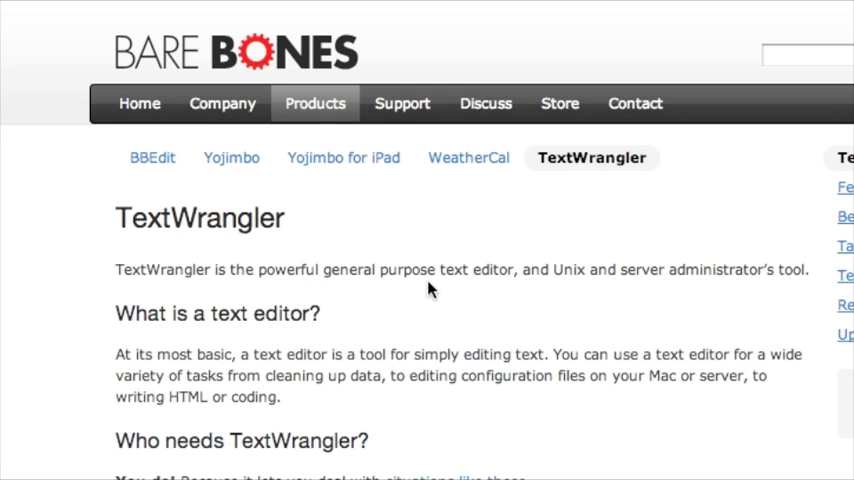
mouse_move(347, 221)
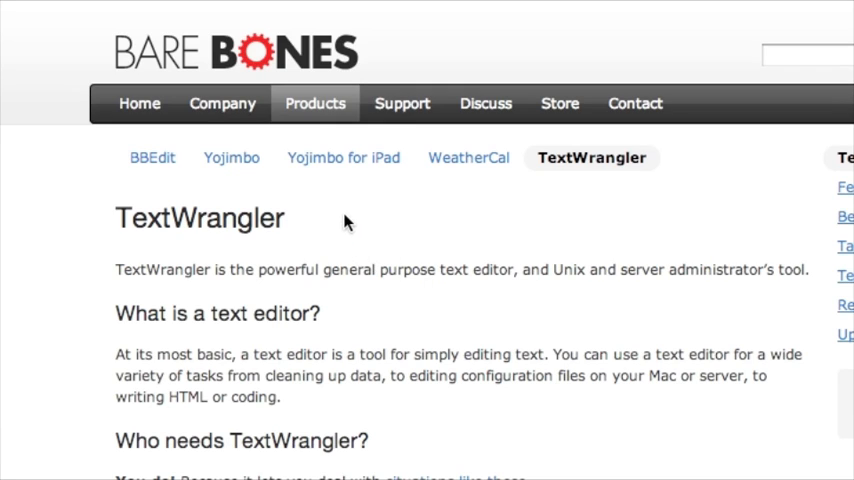
mouse_move(288, 226)
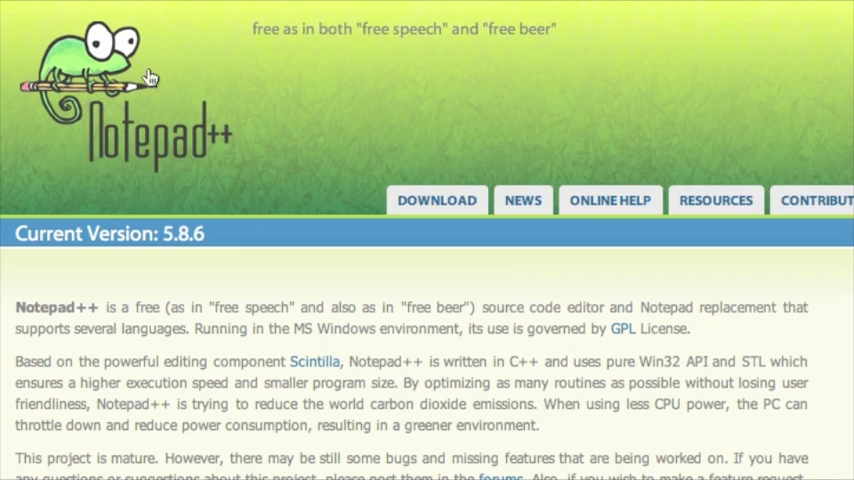
mouse_move(148, 77)
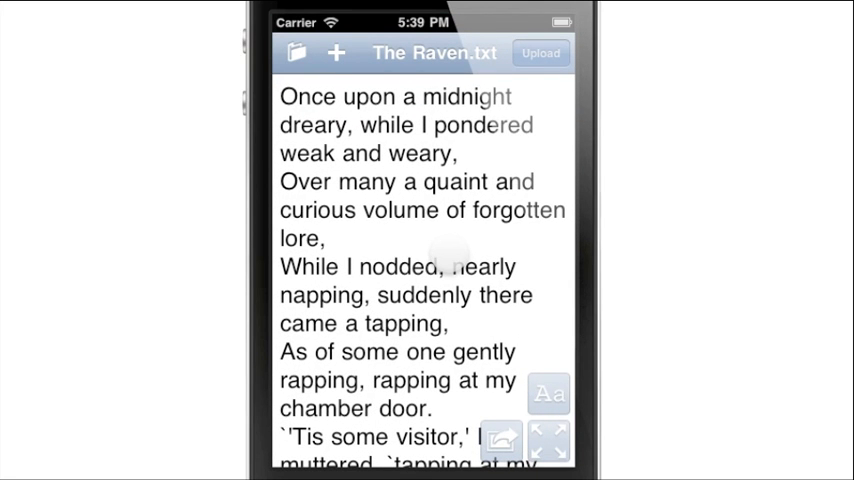
View the Auto-saves list of linked files, then the Splash screen setting
click(296, 54)
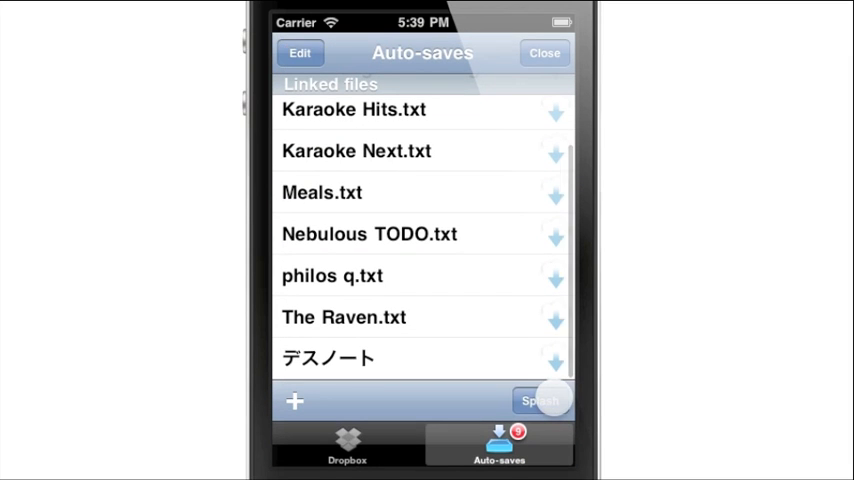
click(544, 53)
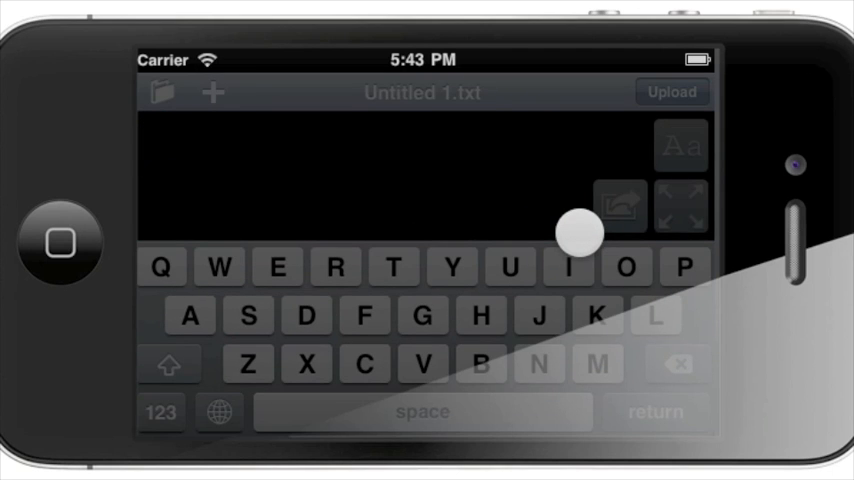
Type 'Once upon a midnight dreary' into Untitled 1.txt
text(Once u)
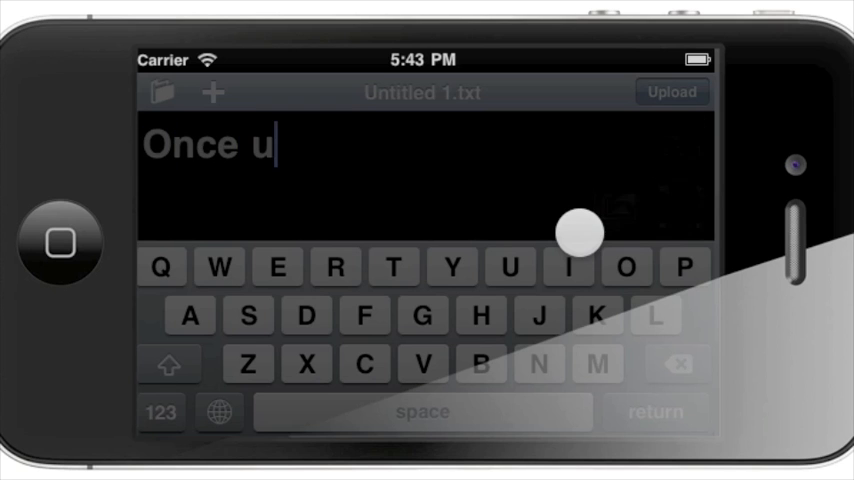
text(pon a midnight dreary)
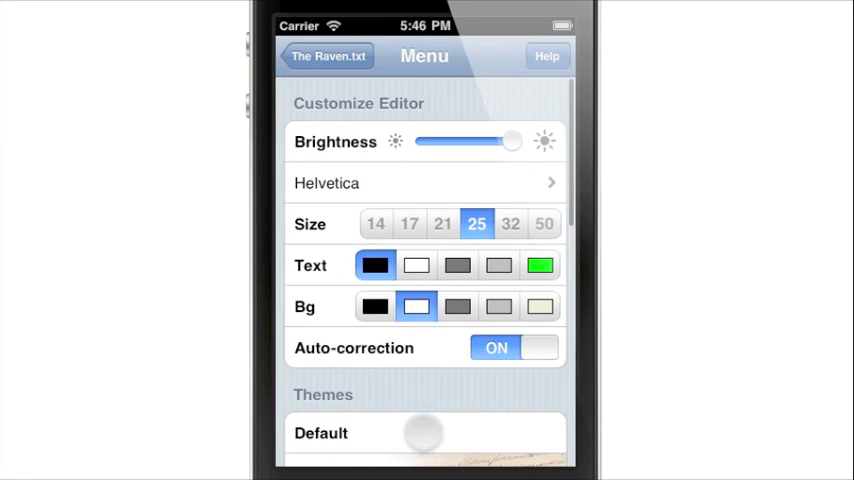
Open Document Statistics for The Raven.txt from Tools > Word Count: 1,001
scroll(down, 3)
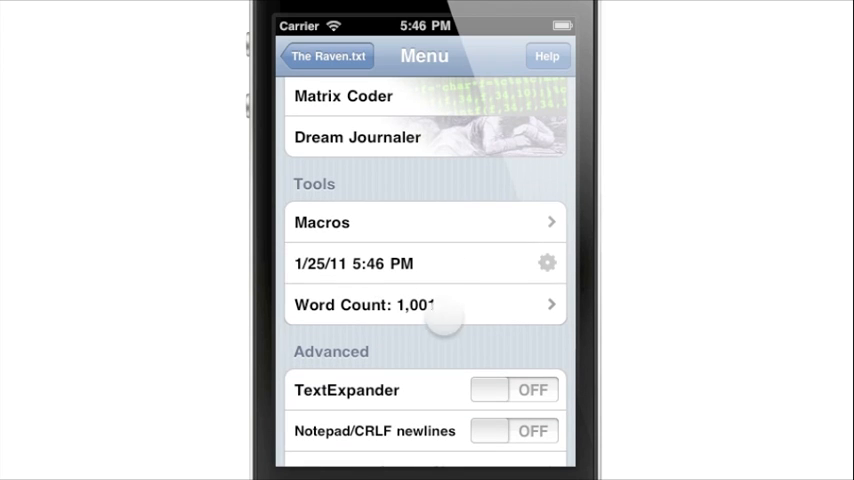
click(420, 304)
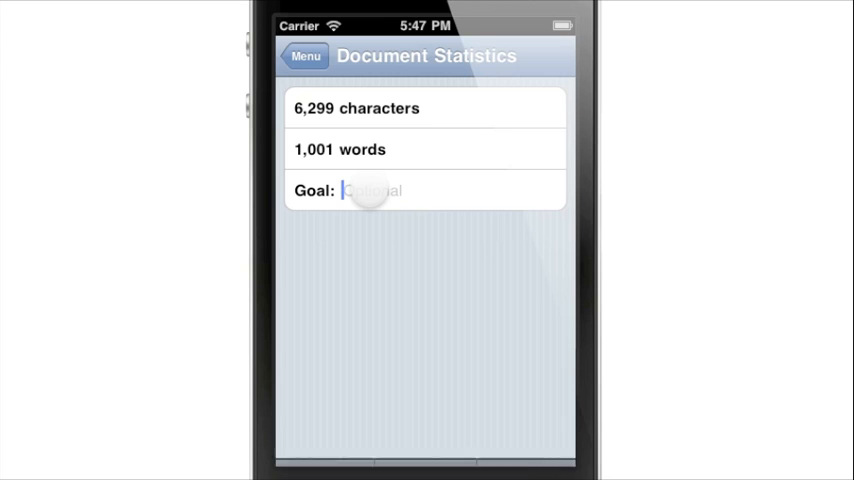
Enter 1200 as the word goal in Document Statistics
text(1200)
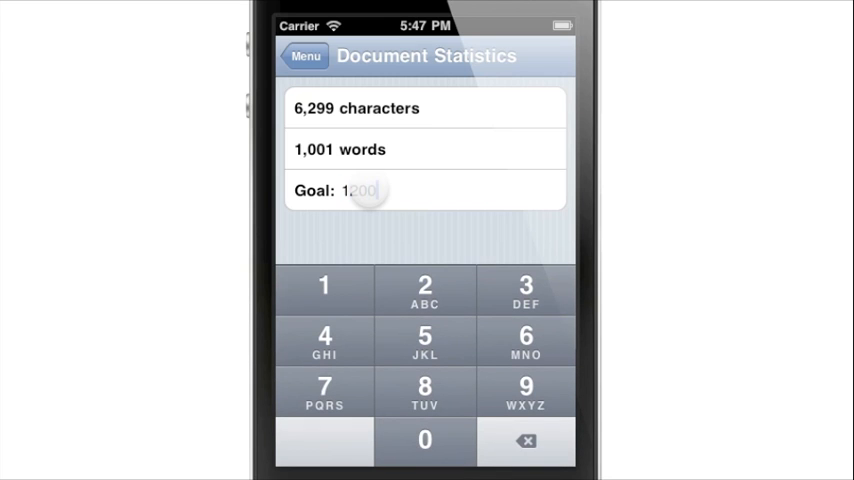